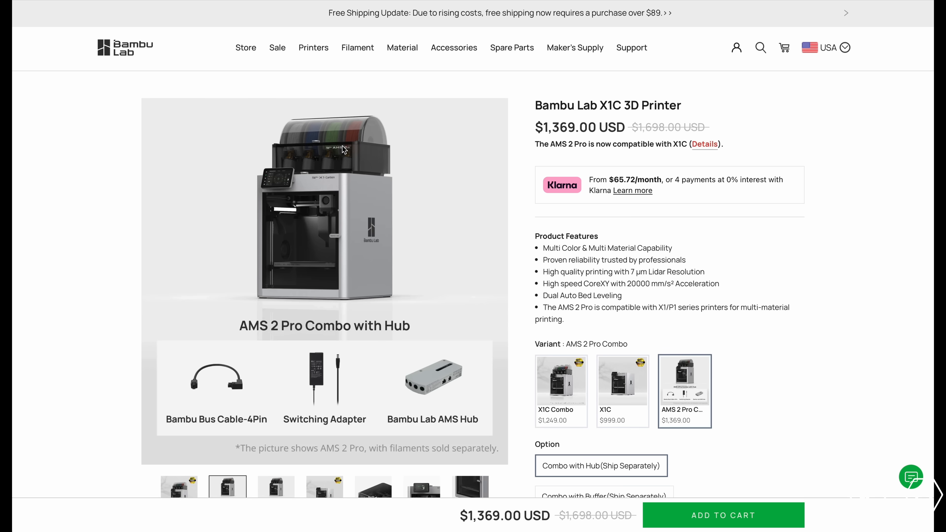
# Step: Browse the PEI plate page, viewing the alternate and purple plate photos down to the Smooth PEI video
pyautogui.scroll(-3)
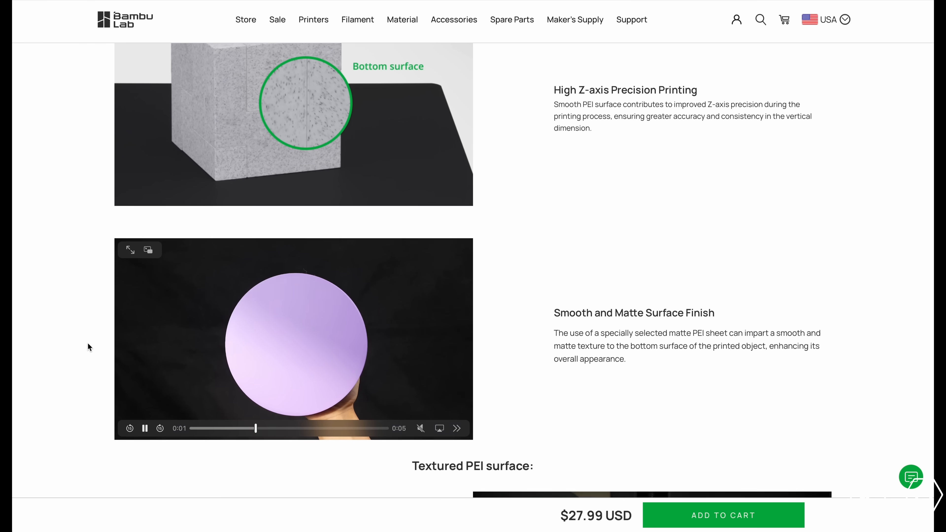
pyautogui.scroll(-3)
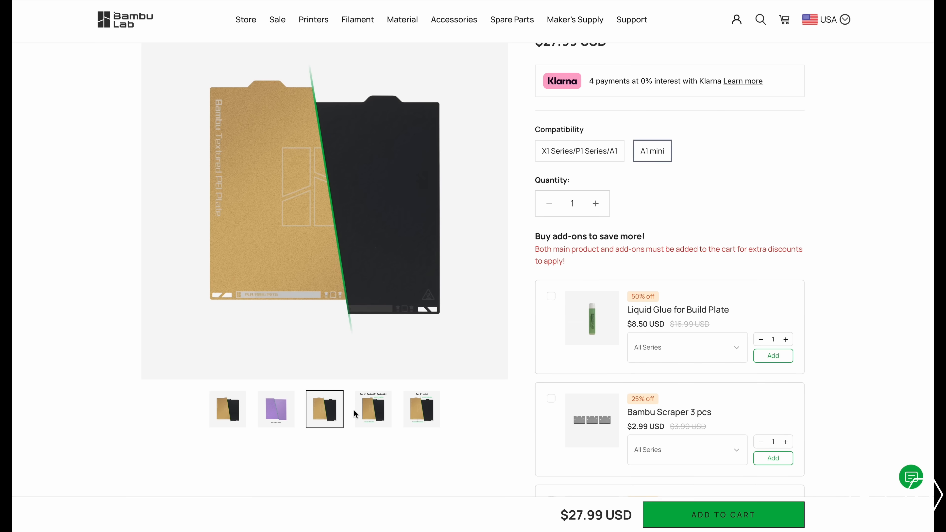
pyautogui.click(421, 409)
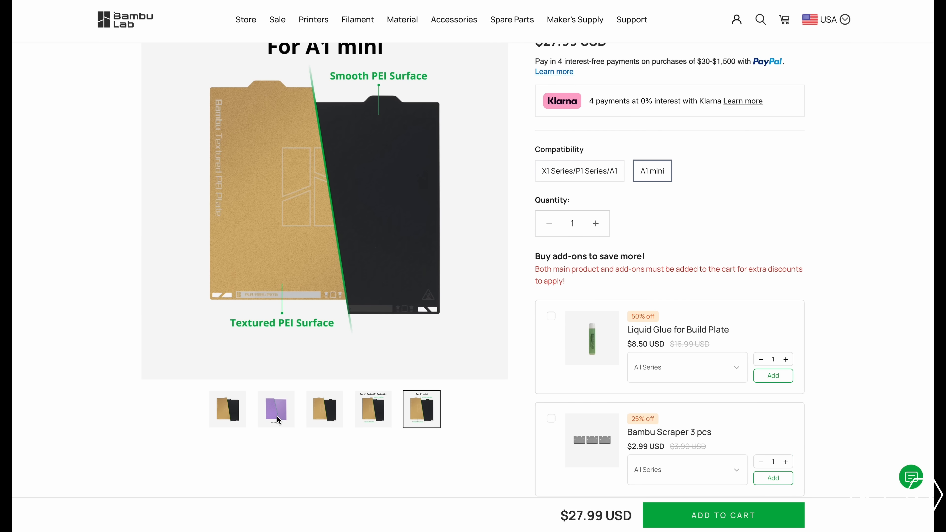
pyautogui.click(276, 409)
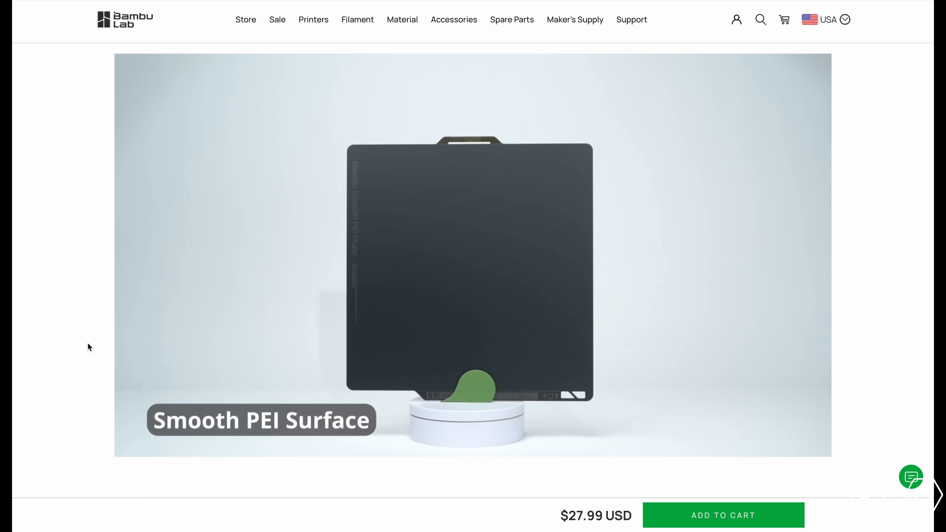
pyautogui.scroll(-3)
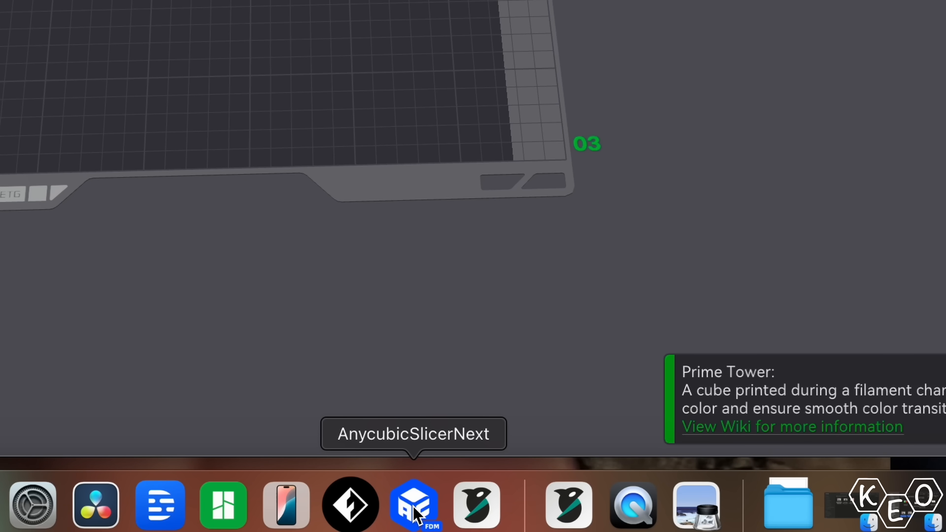
pyautogui.moveTo(285, 505)
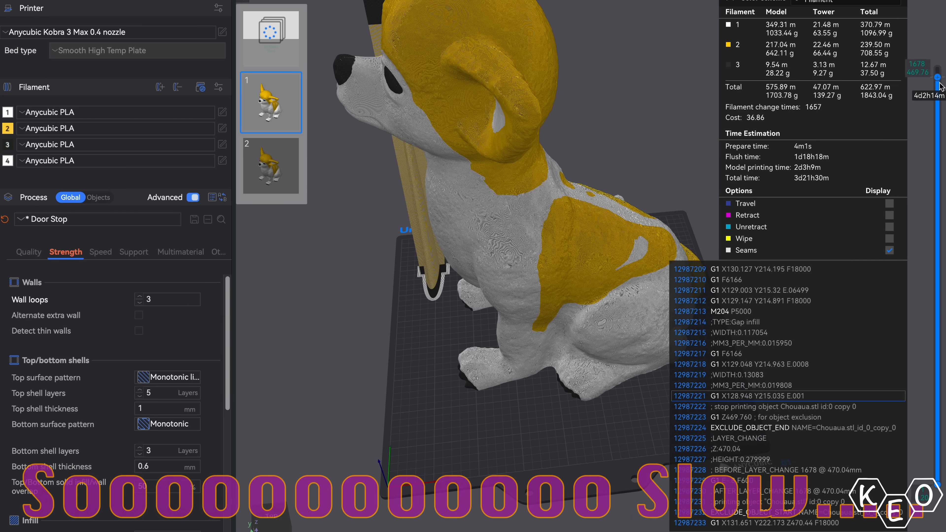
# Step: Scroll the right-hand panel to reveal the dog model's filament table and four-day time estimate
pyautogui.moveTo(936, 81); pyautogui.dragTo(937, 223)
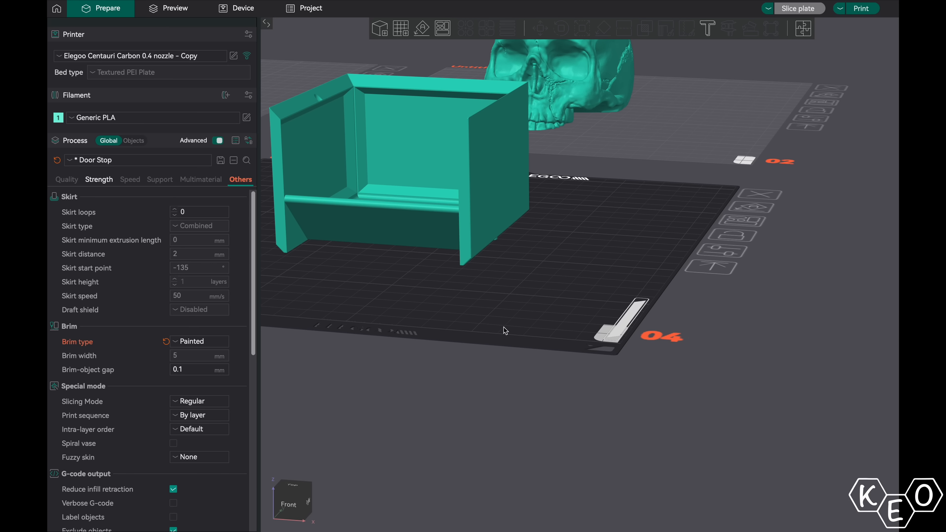
# Step: Switch from the box model view to the Device page and start the Elegoo printer's live camera feed
pyautogui.moveTo(505, 330); pyautogui.dragTo(583, 183)
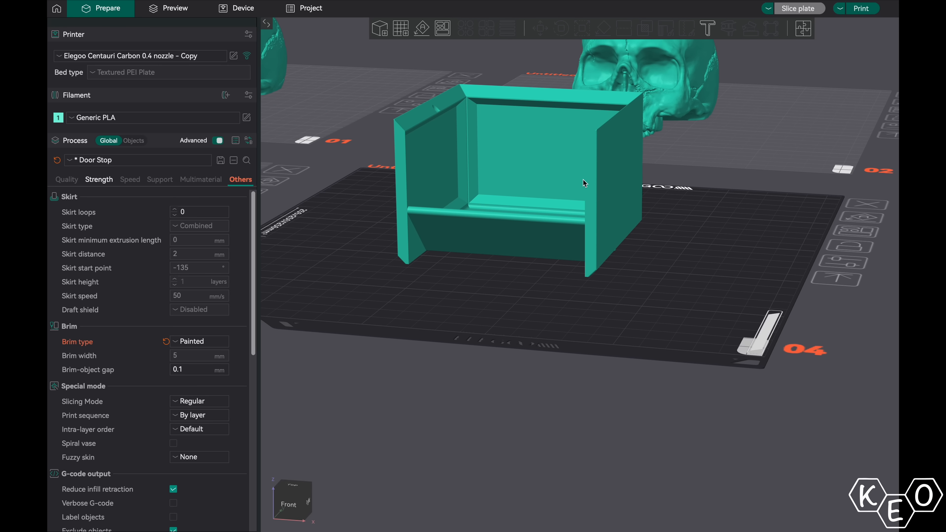
pyautogui.click(236, 8)
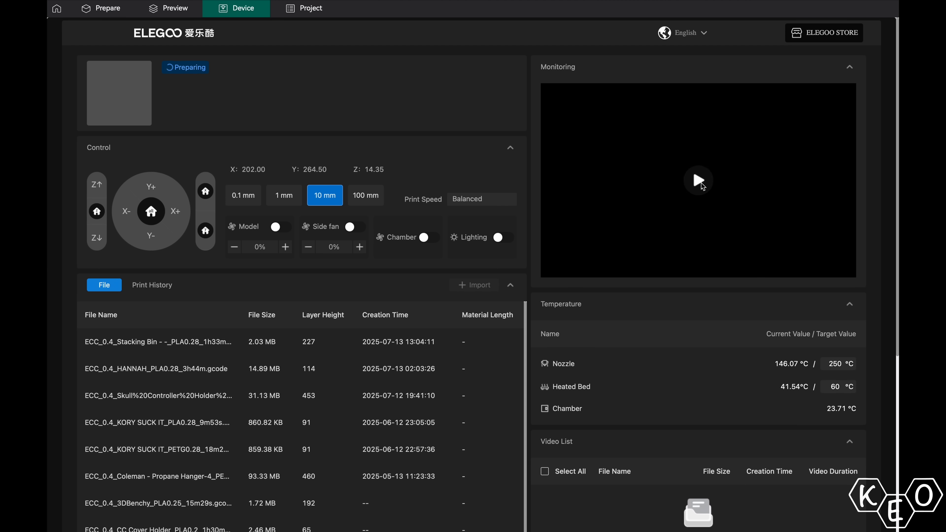
pyautogui.click(697, 180)
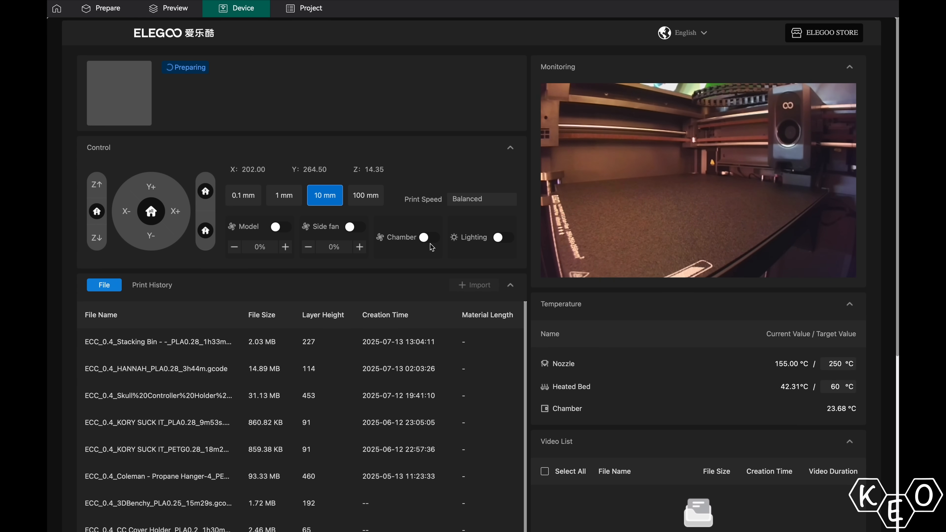
pyautogui.scroll(-3)
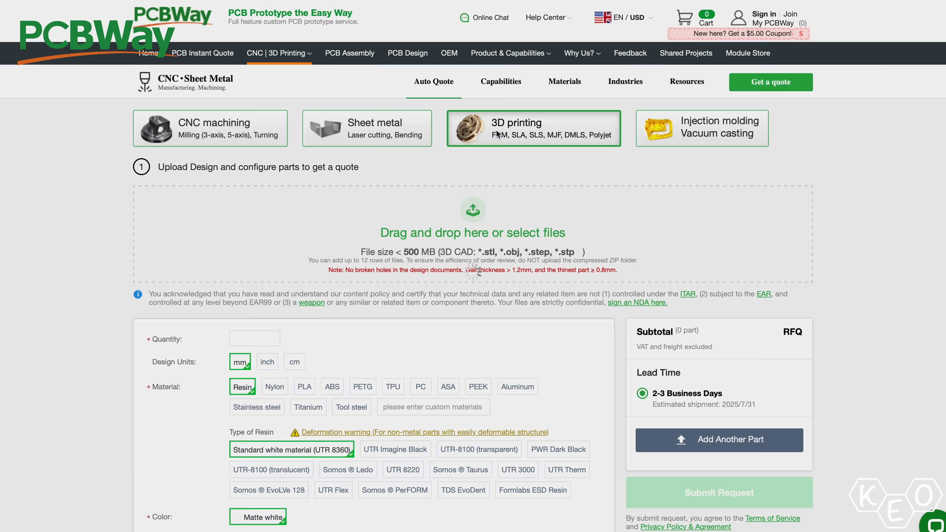
# Step: Scroll the PCBWay 3D printing quote form down to its resin material, colour and SLA process options
pyautogui.scroll(-3)
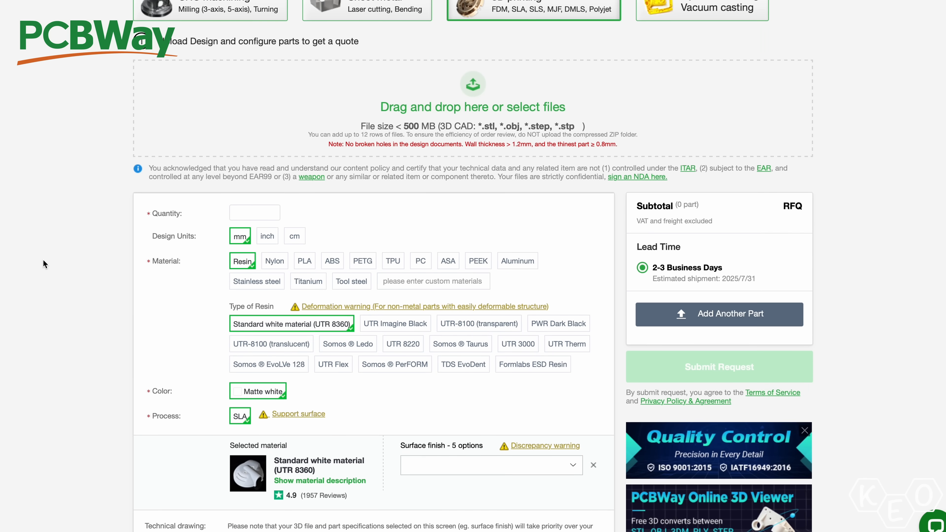
pyautogui.scroll(-3)
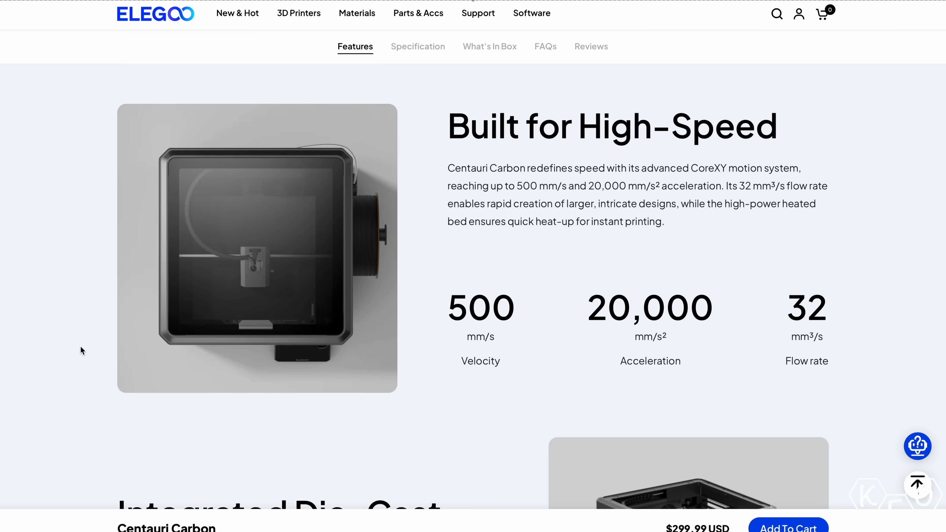
# Step: Scroll the Centauri Carbon Features section to the auto-calibration, 256 mm build volume and Multi-Color Printing cards
pyautogui.scroll(-3)
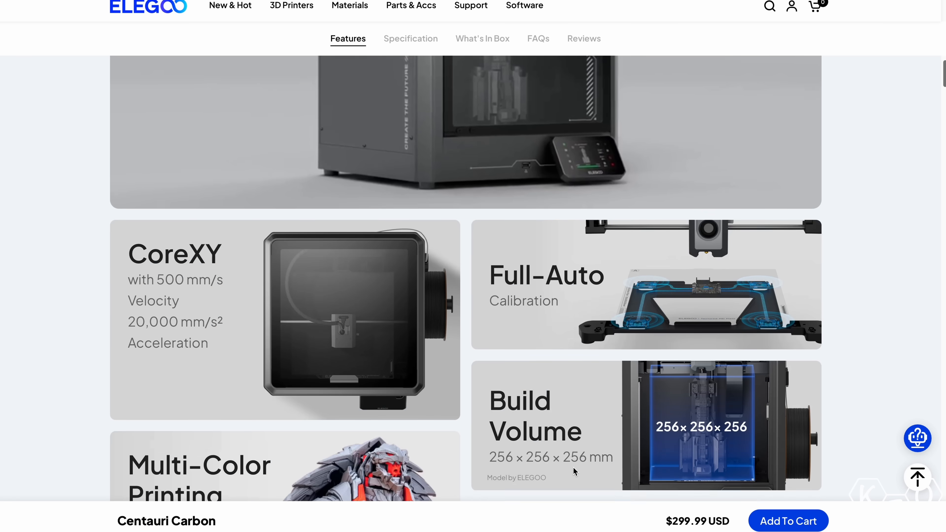
pyautogui.scroll(-3)
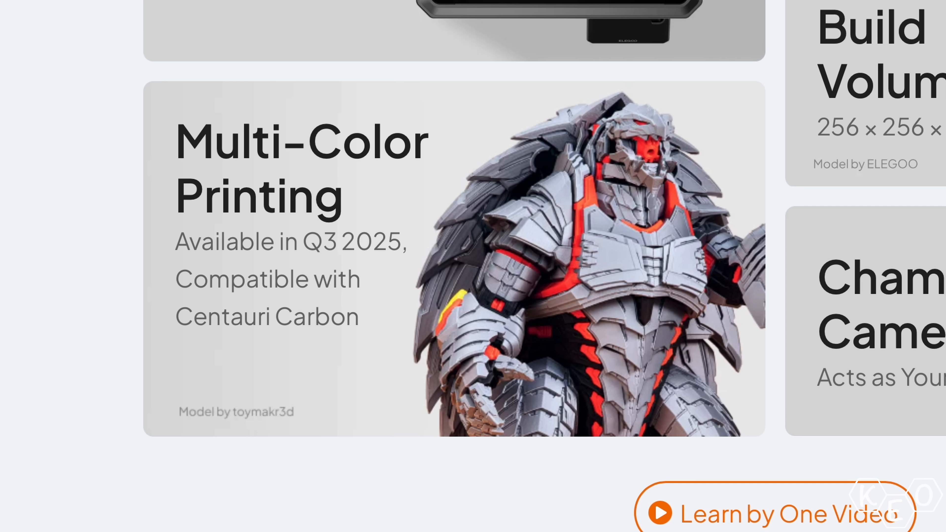
pyautogui.moveTo(434, 235)
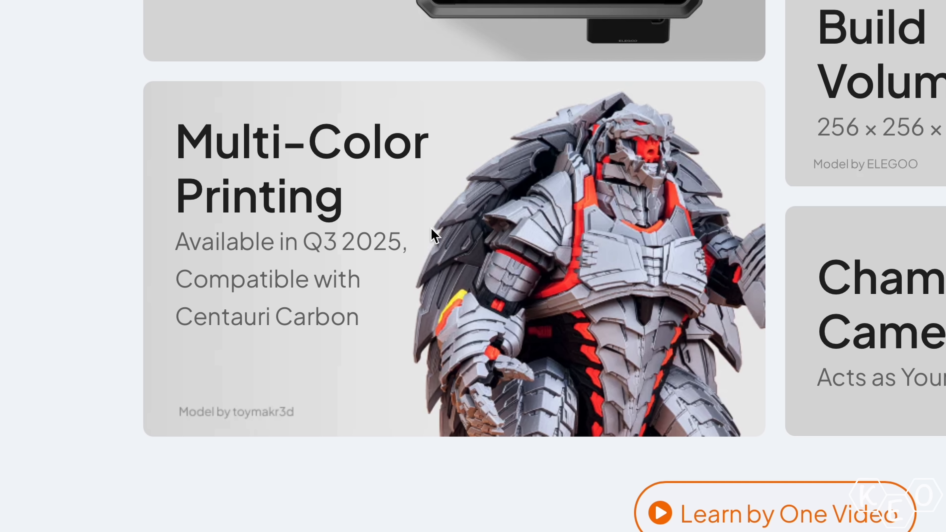
pyautogui.moveTo(8, 35)
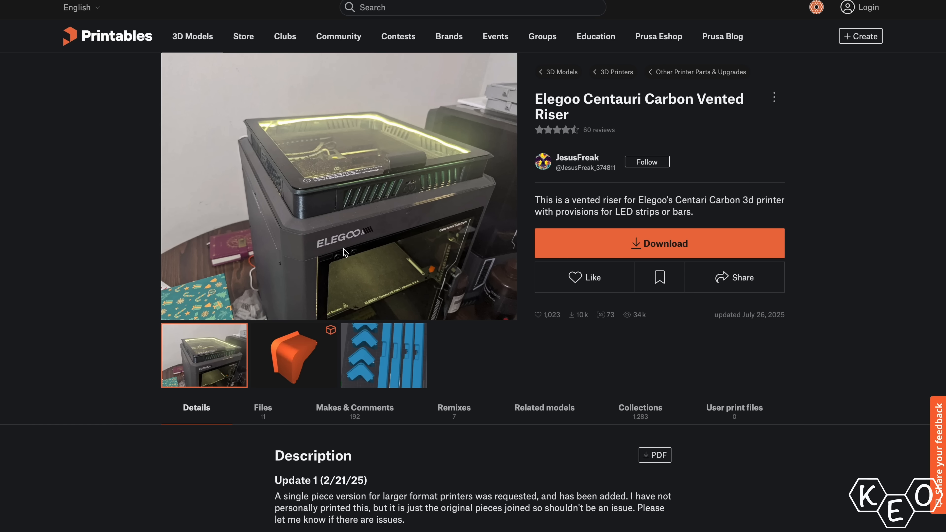
# Step: View the vented riser's 3D part preview, then the LED Riser page with its orange part preview
pyautogui.click(293, 355)
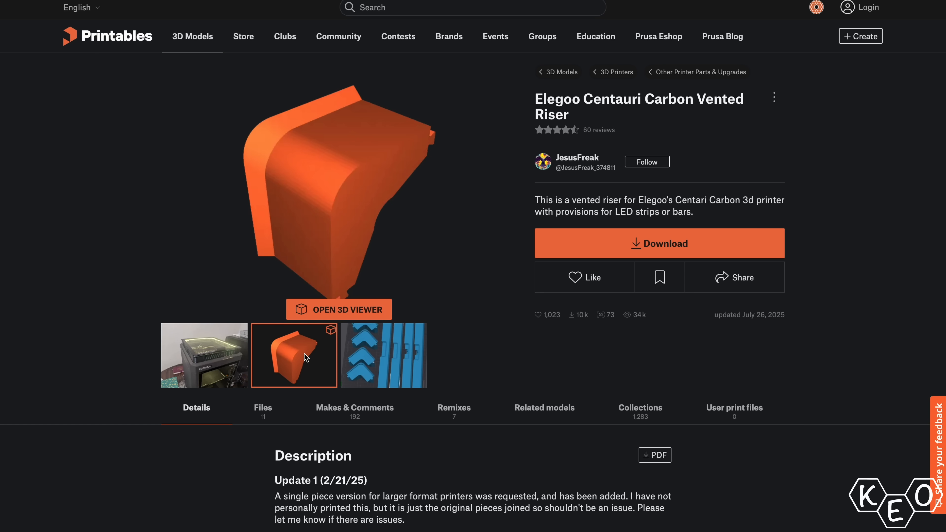
pyautogui.click(383, 355)
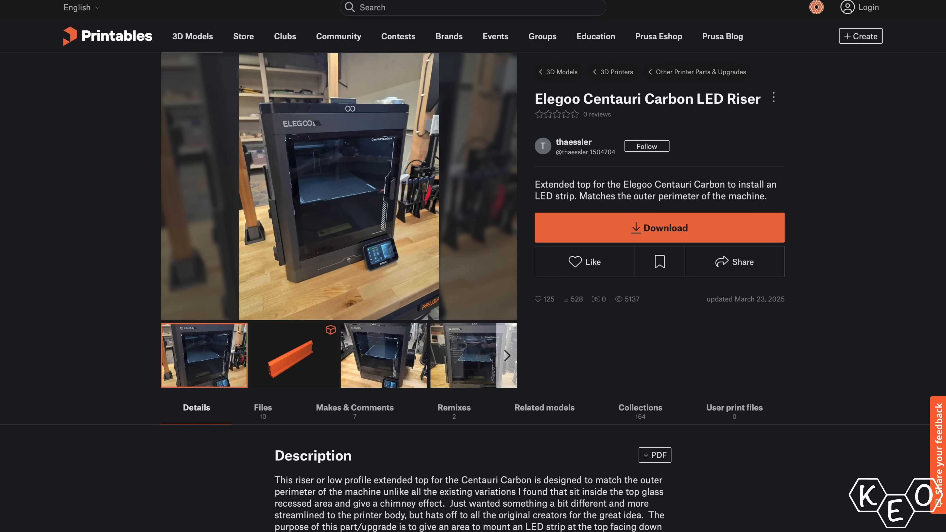
pyautogui.click(294, 354)
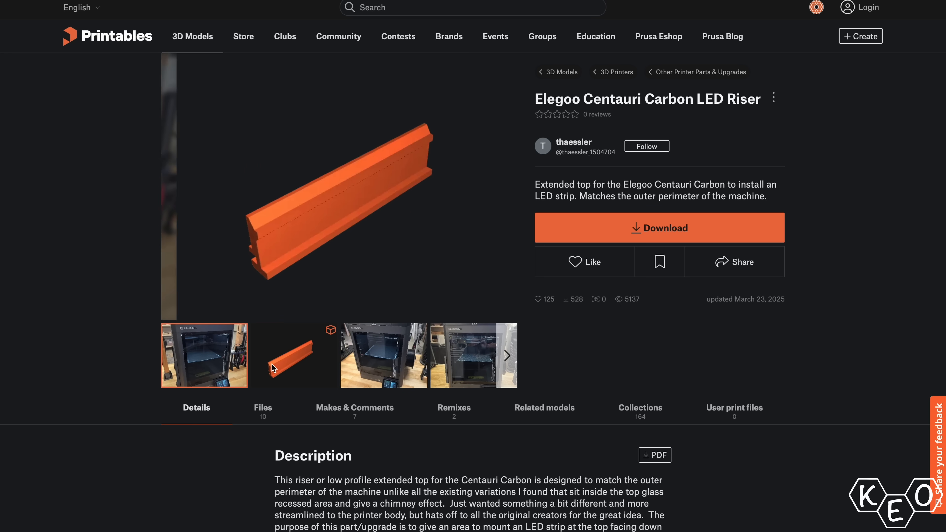